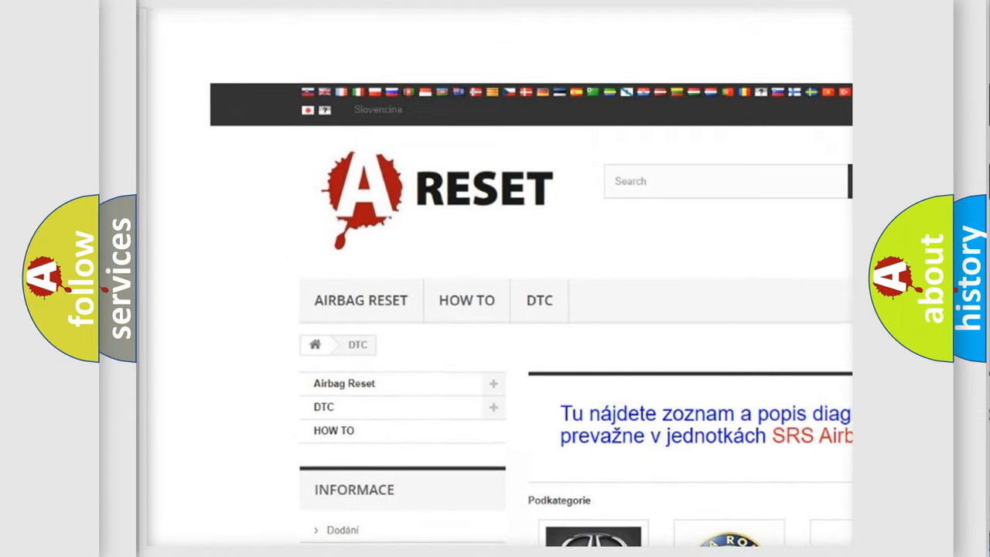
Choose Chrysler from the DTC brand logos and browse its B-series code list.
scroll(down, 3)
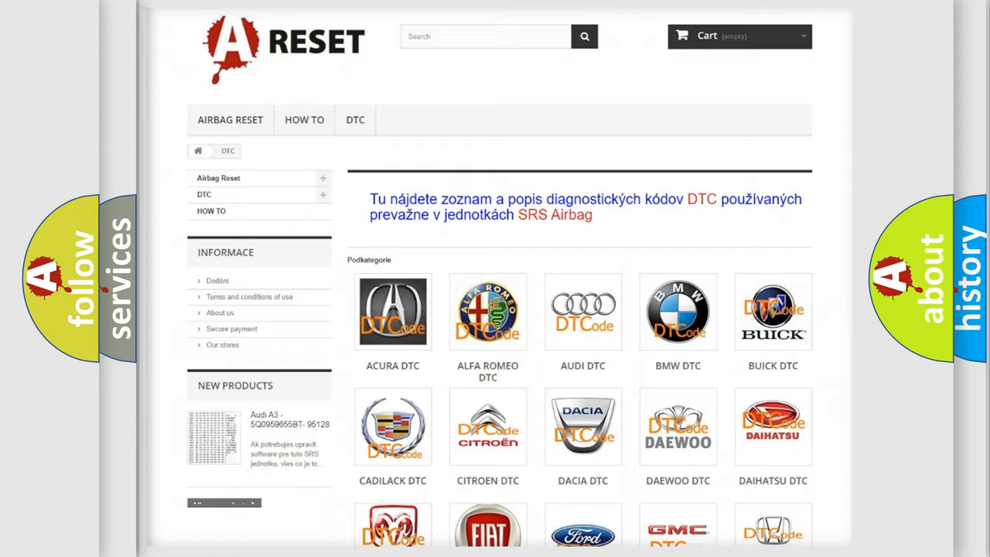
scroll(down, 3)
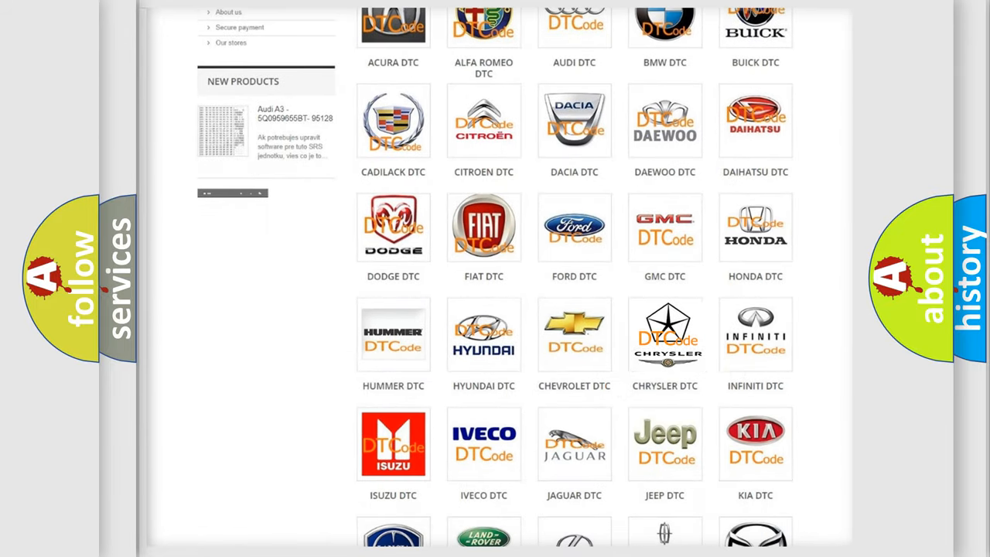
click(665, 334)
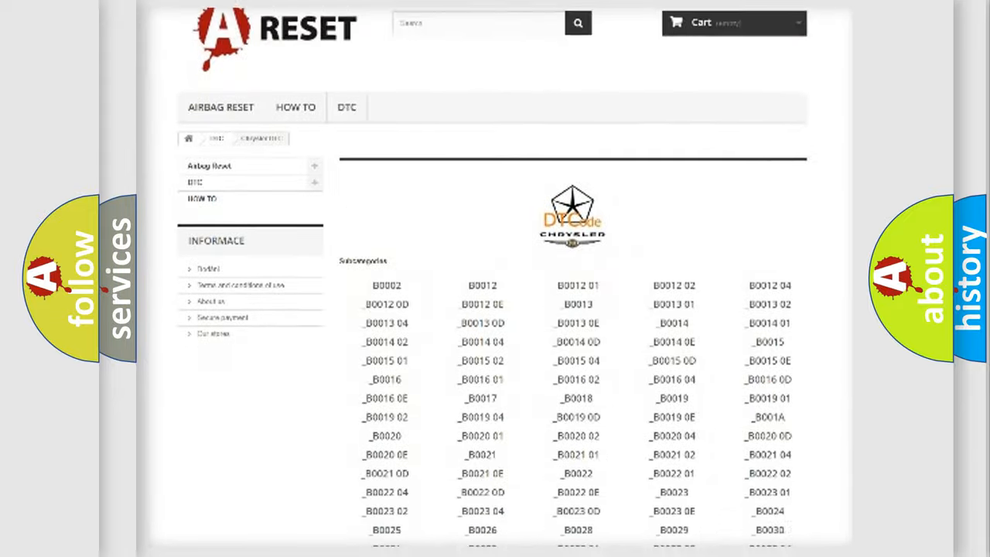
scroll(down, 3)
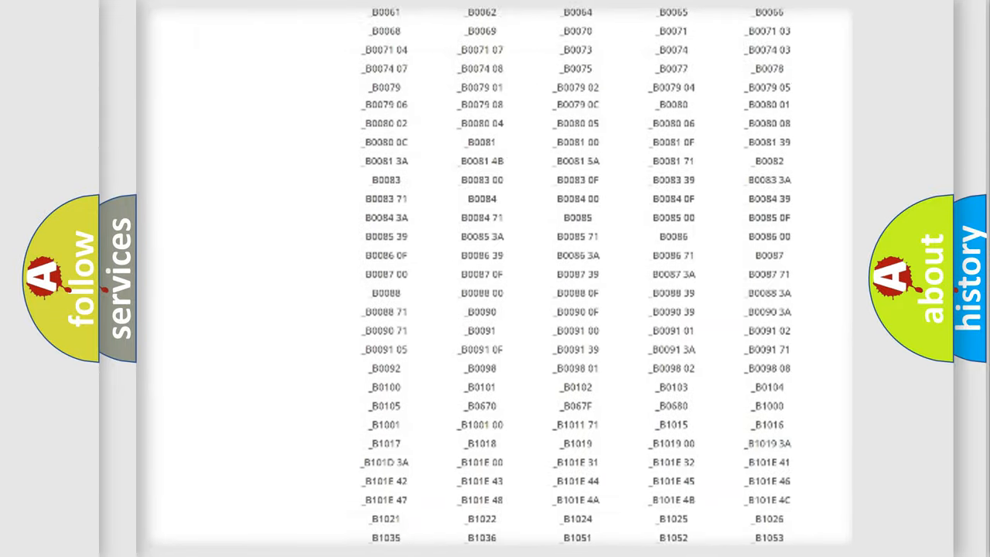
scroll(up, 3)
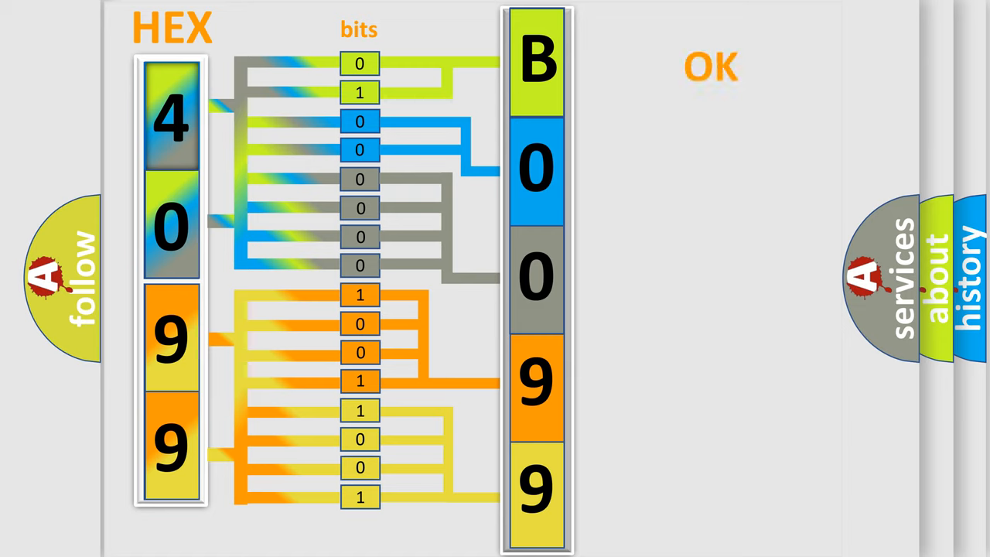
Advance the slide decoding hex bytes 40 99 into bits that spell B0099.
click(712, 65)
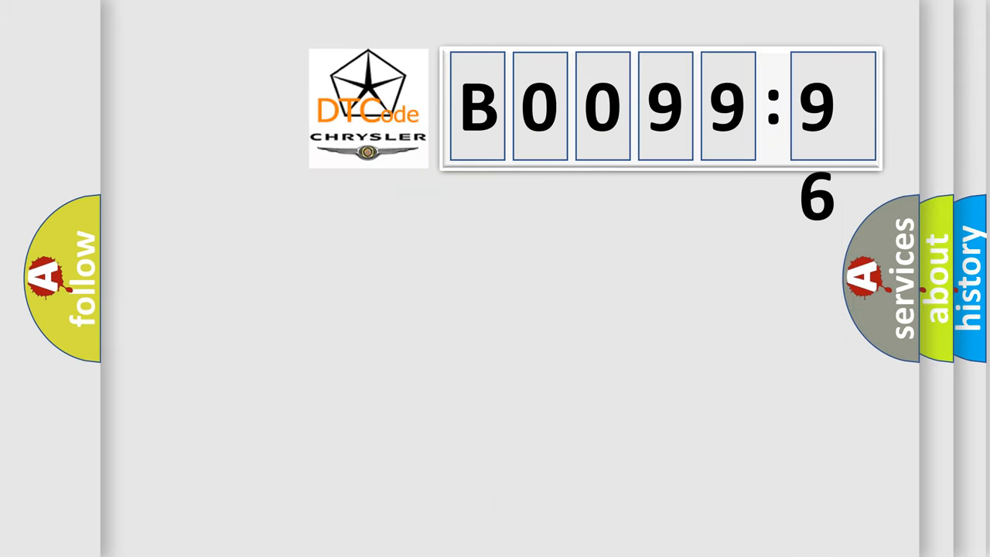